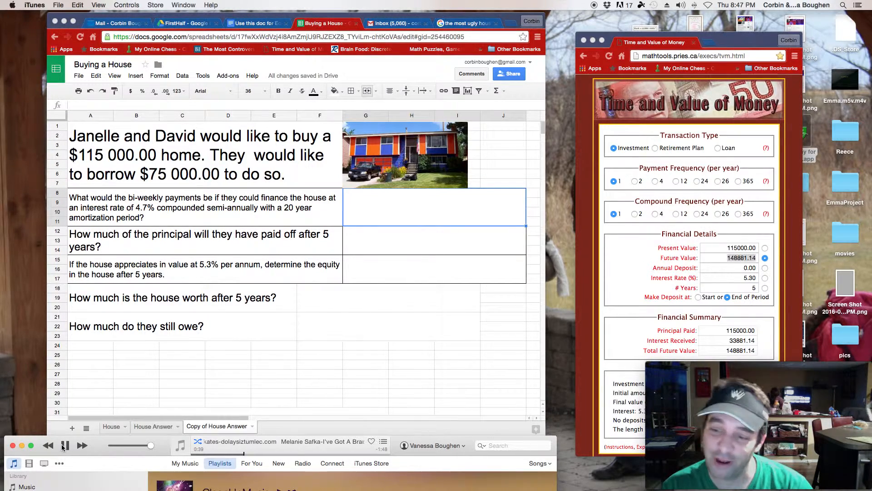
# Step: Set the calculator to a loan with 26 payments and 2 compoundings per year
pyautogui.click(65, 444)
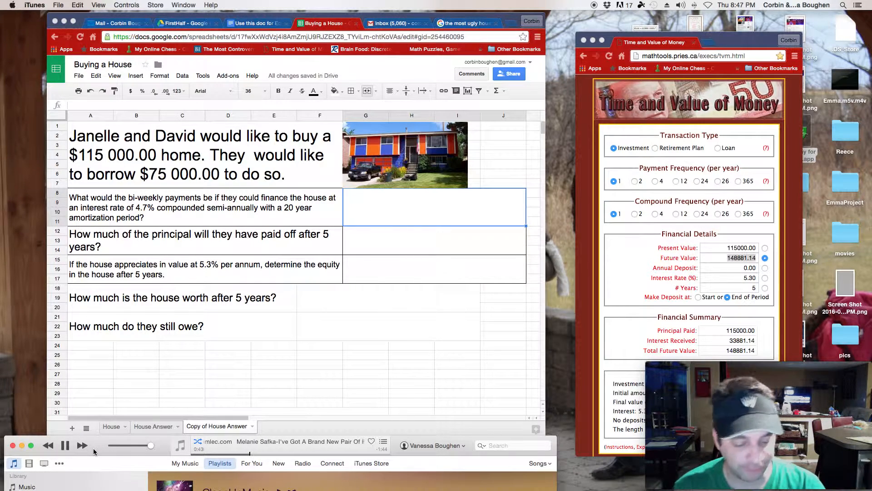
pyautogui.click(64, 445)
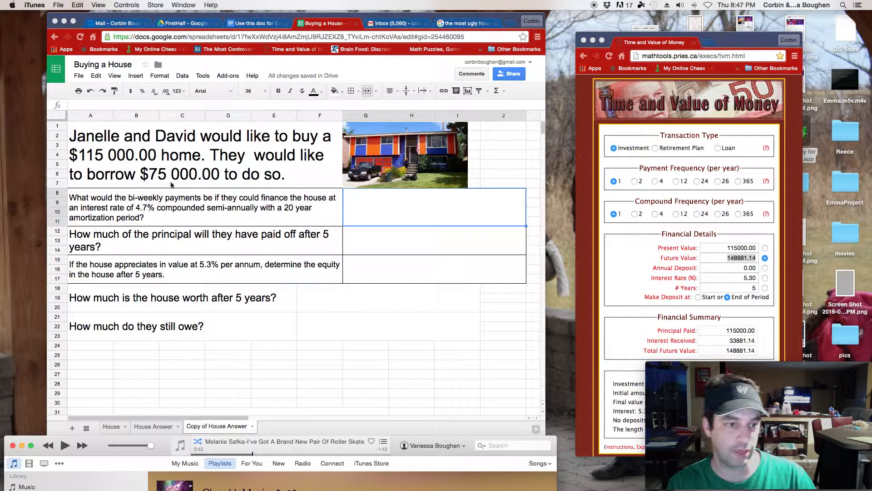
pyautogui.moveTo(132, 207)
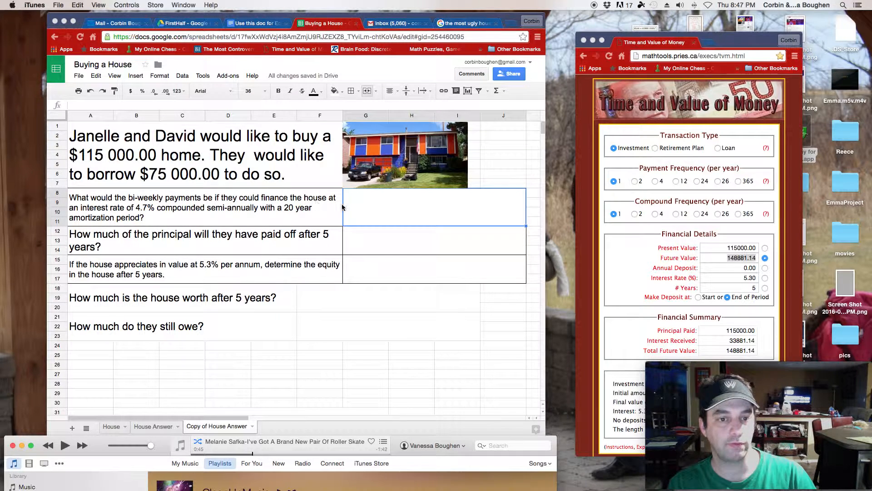
pyautogui.moveTo(540, 221)
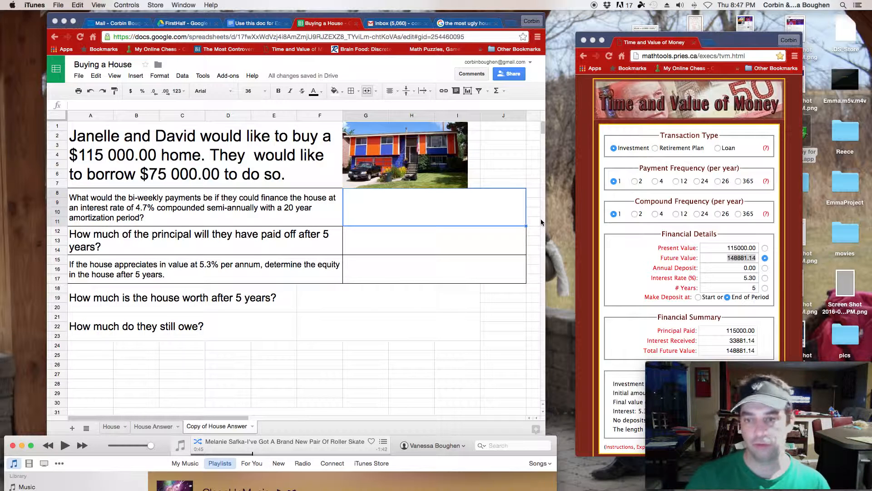
pyautogui.moveTo(677, 249)
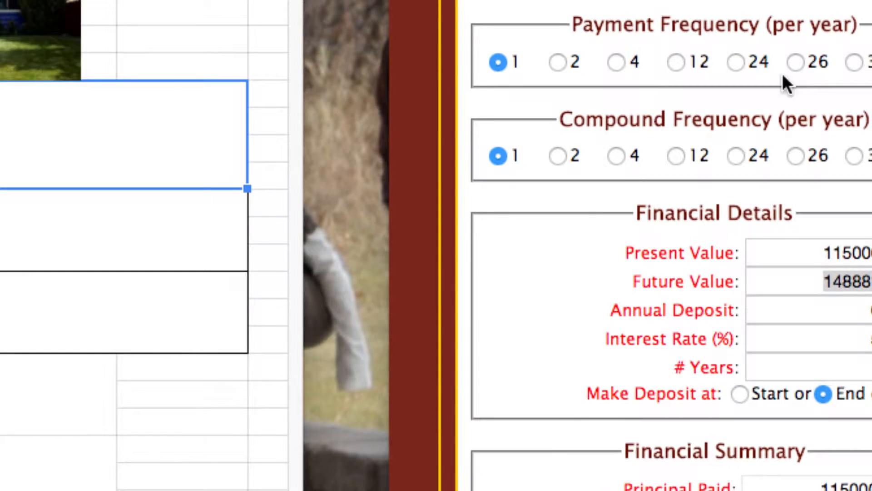
pyautogui.scroll(3)
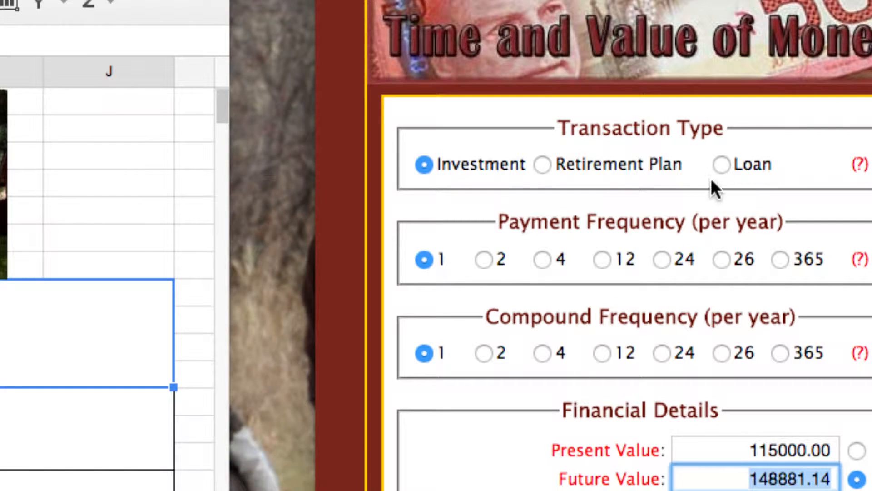
pyautogui.click(721, 164)
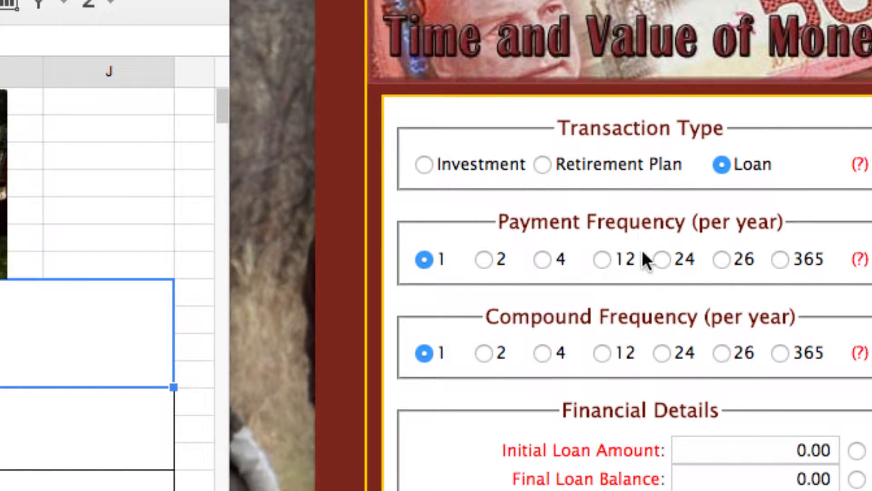
pyautogui.click(721, 259)
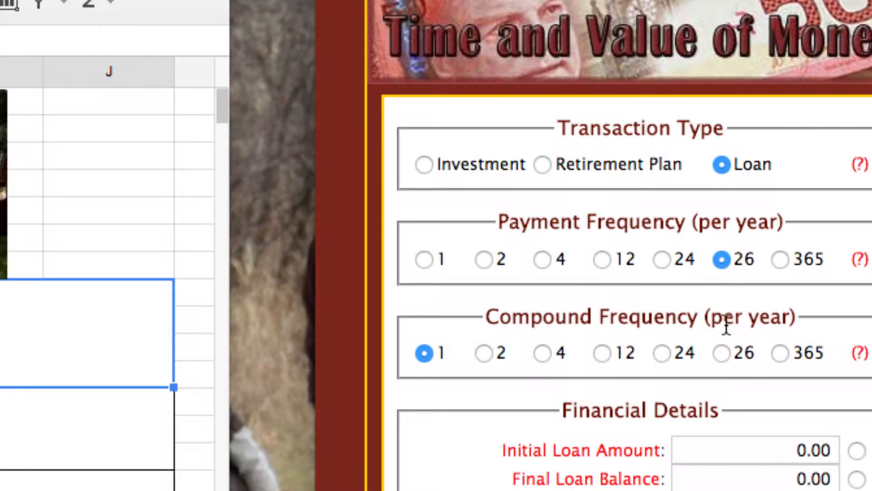
pyautogui.click(481, 354)
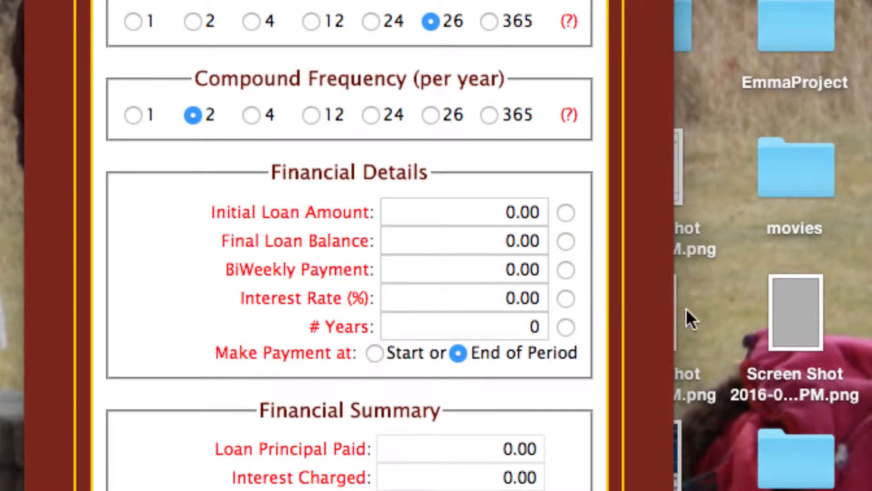
# Step: Enter a $75,000 loan at 4.7% over 20 years and solve for the bi-weekly payment
pyautogui.click(461, 212)
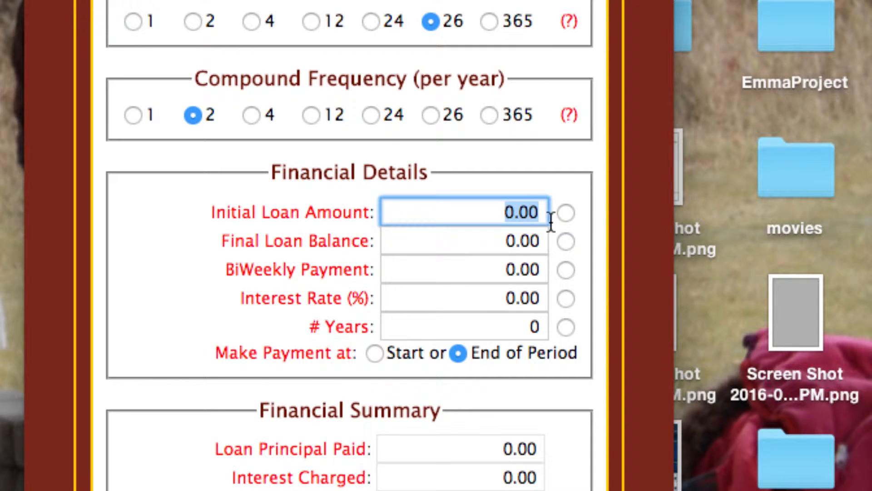
pyautogui.write('75000')
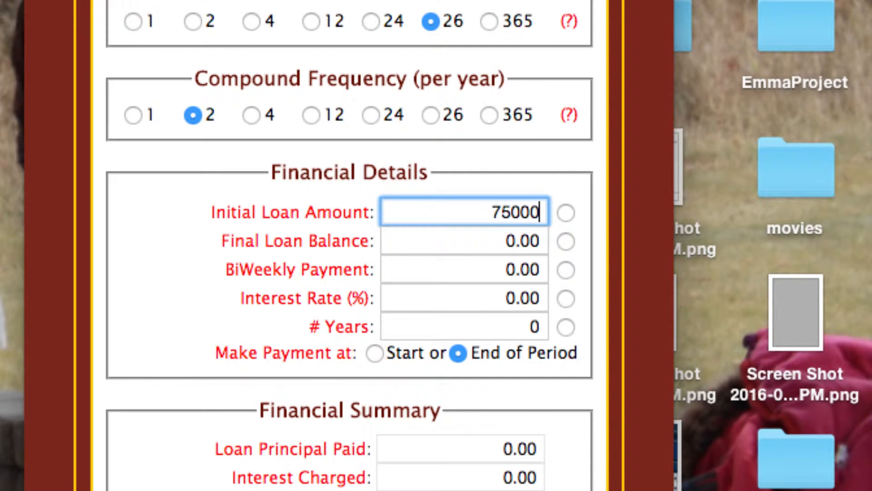
pyautogui.click(463, 269)
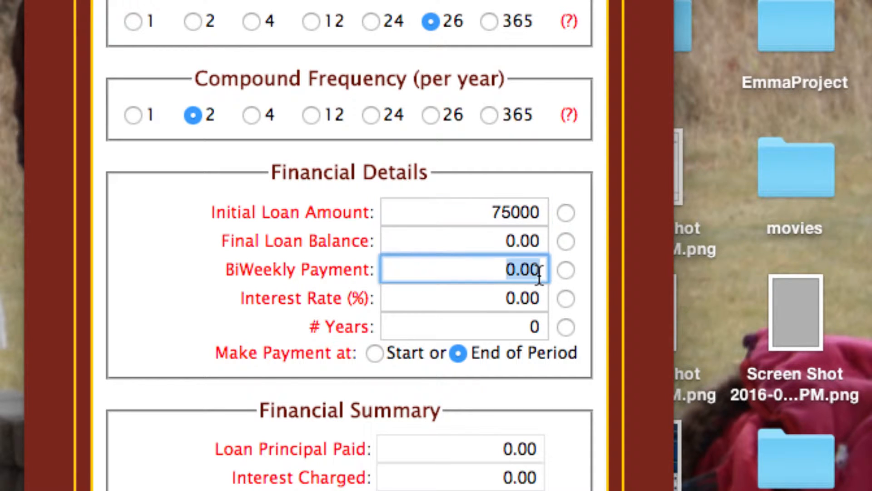
pyautogui.click(464, 298)
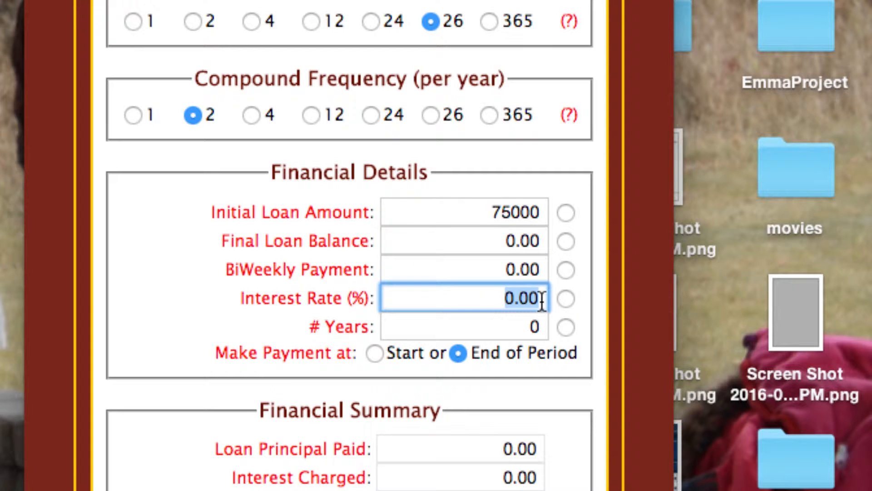
pyautogui.write('4.7')
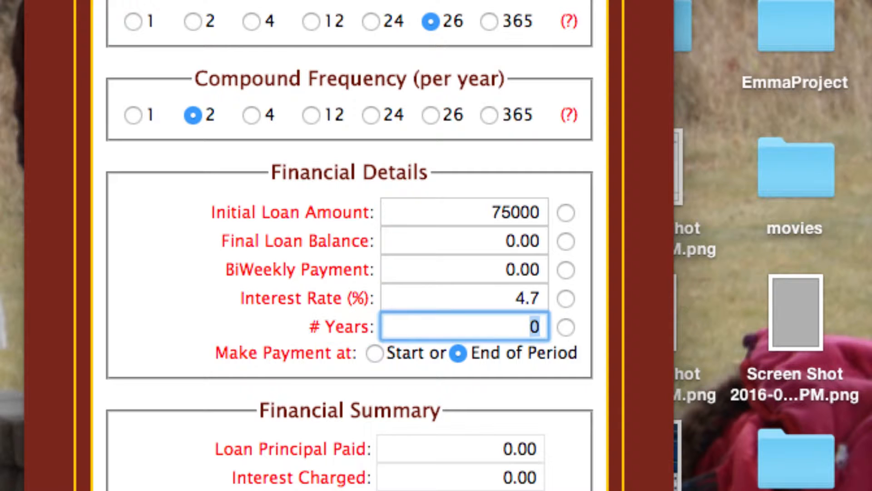
pyautogui.write('20')
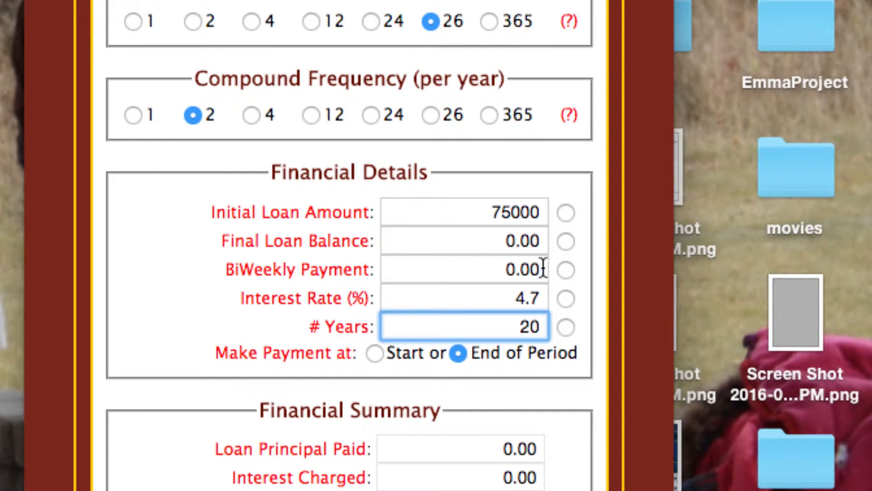
pyautogui.click(565, 270)
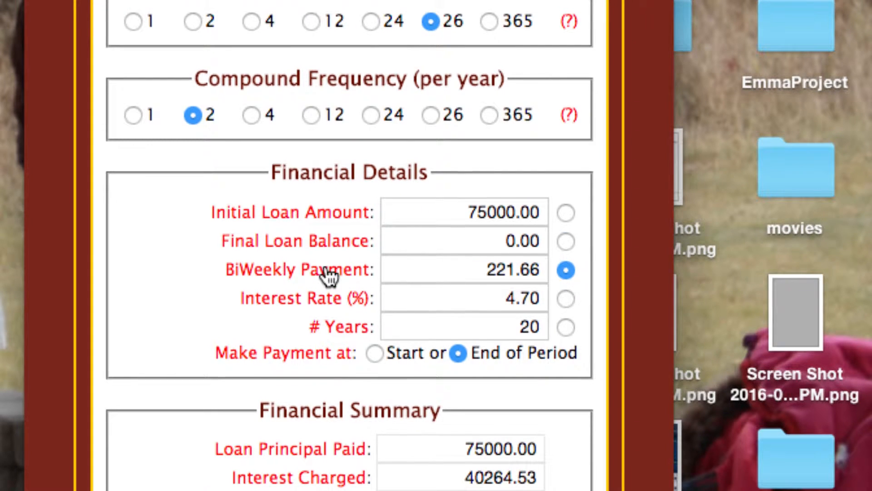
pyautogui.scroll(-3)
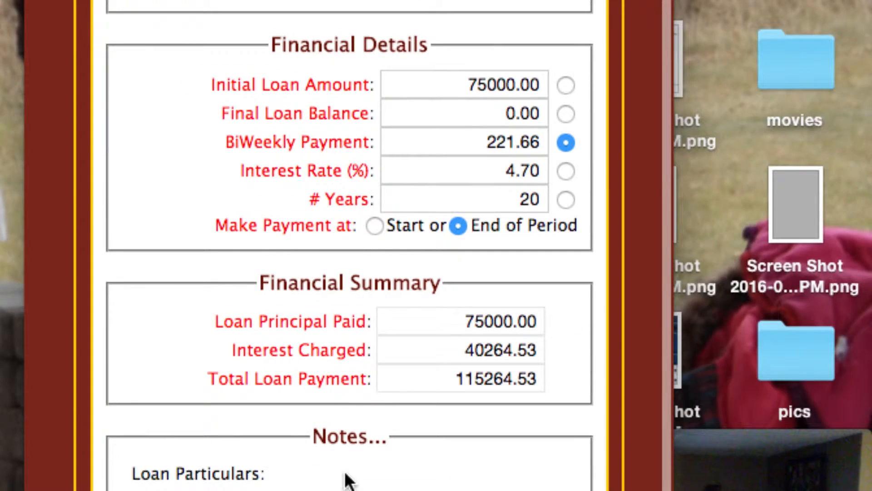
pyautogui.moveTo(388, 380)
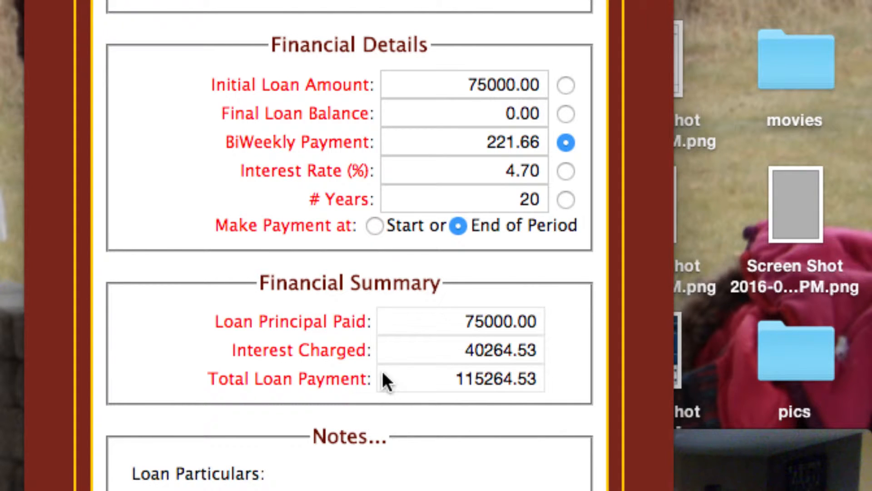
pyautogui.moveTo(481, 329)
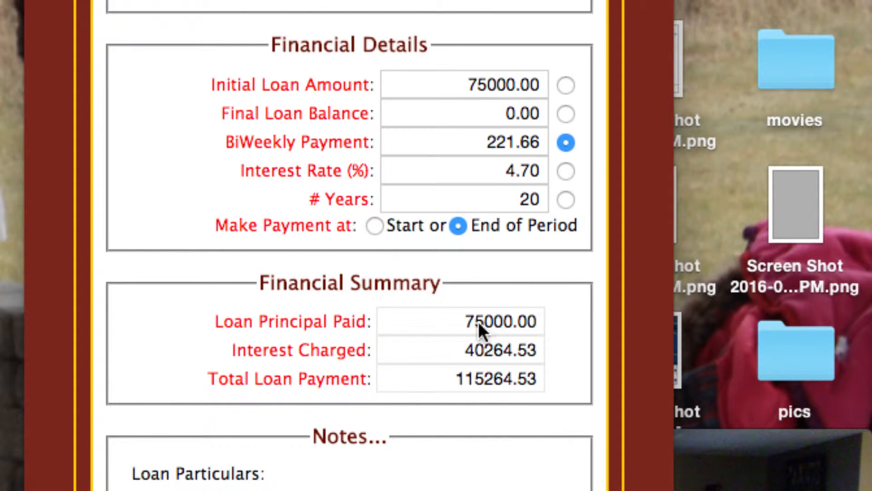
pyautogui.moveTo(493, 389)
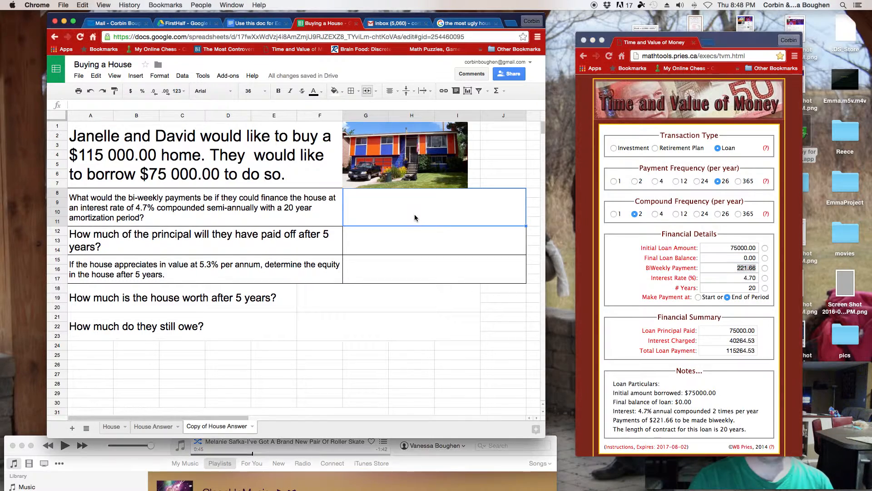
# Step: Enter $221.66 as the bi-weekly payment answer and select the principal answer cell
pyautogui.write('$221.66')
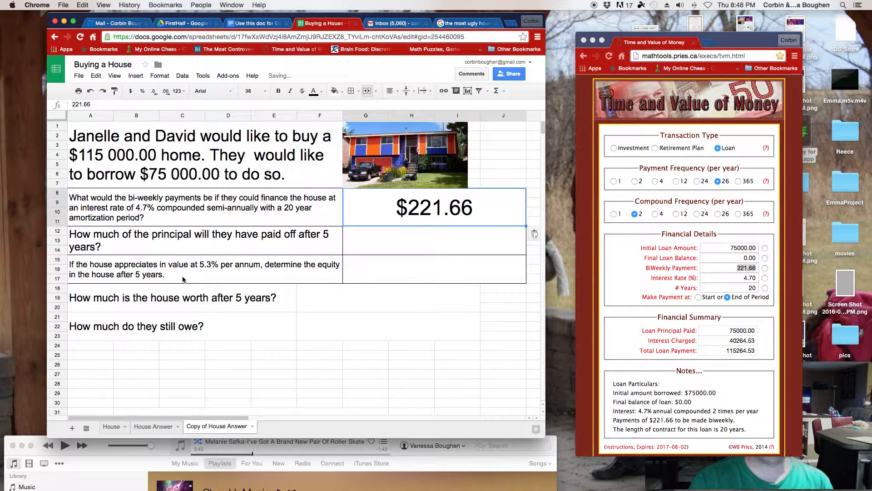
pyautogui.moveTo(350, 251)
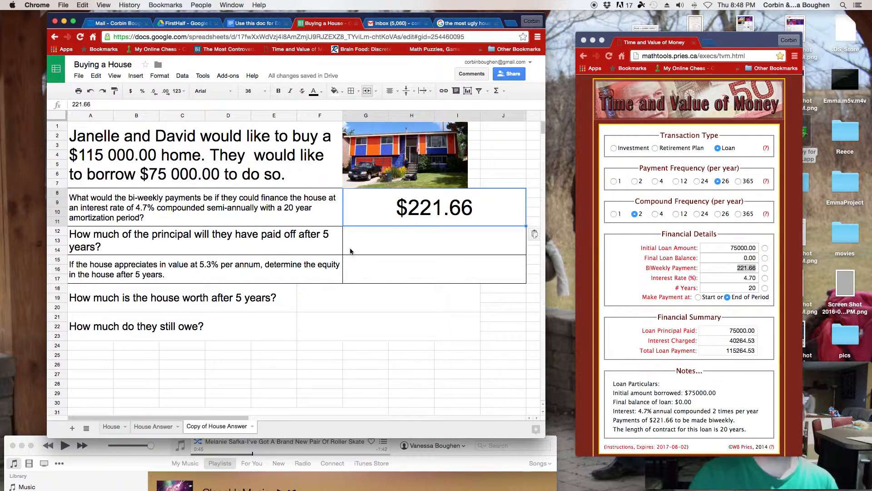
pyautogui.click(435, 240)
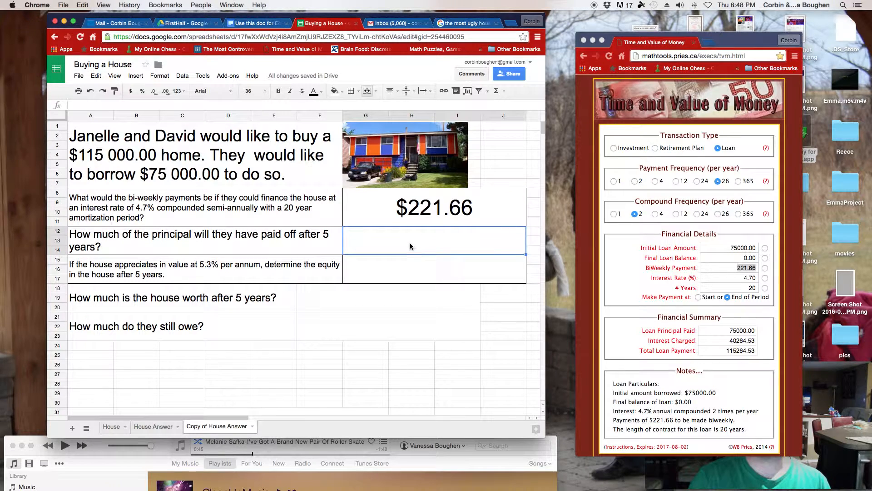
pyautogui.moveTo(721, 267)
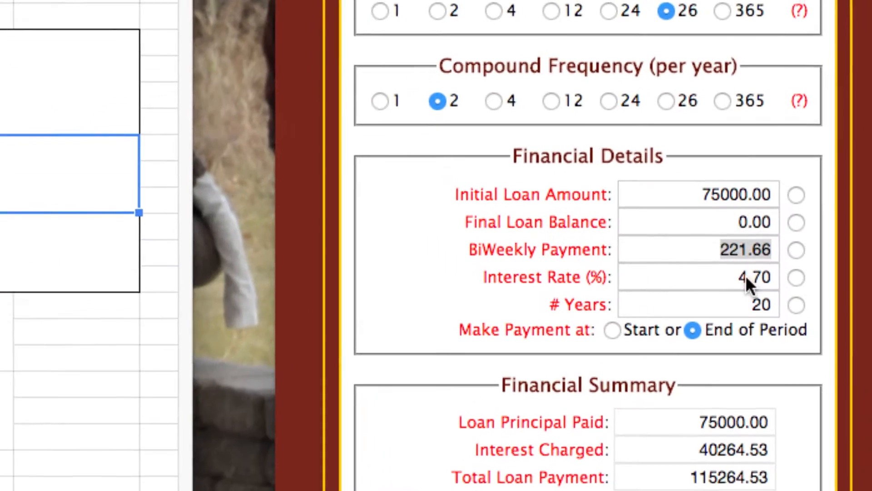
# Step: Change the loan term to 5 years and solve for the final loan balance, 62,202.17
pyautogui.scroll(3)
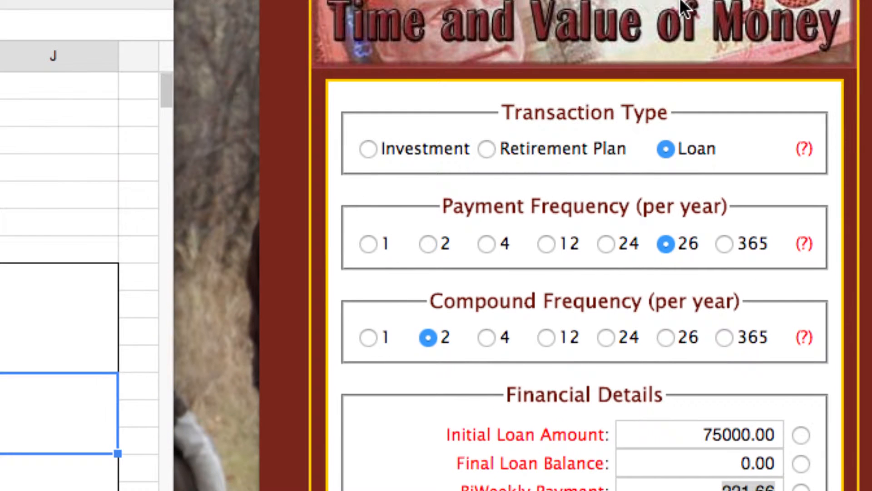
pyautogui.moveTo(662, 243)
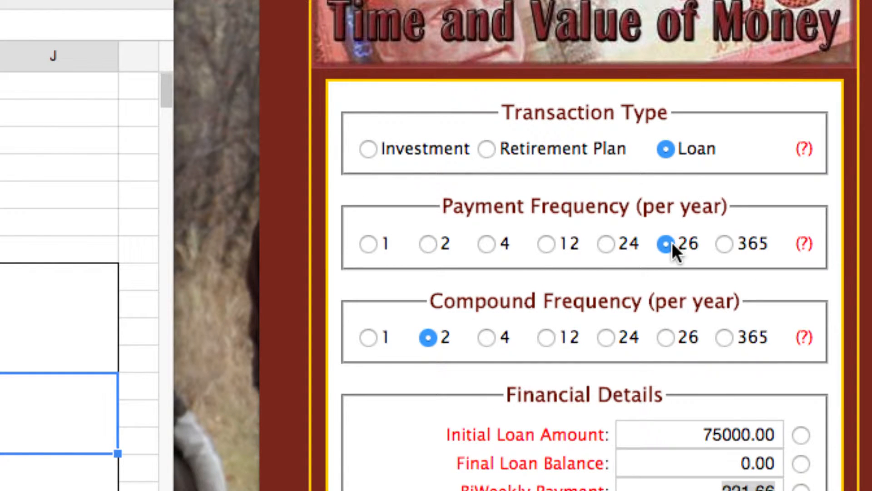
pyautogui.scroll(-3)
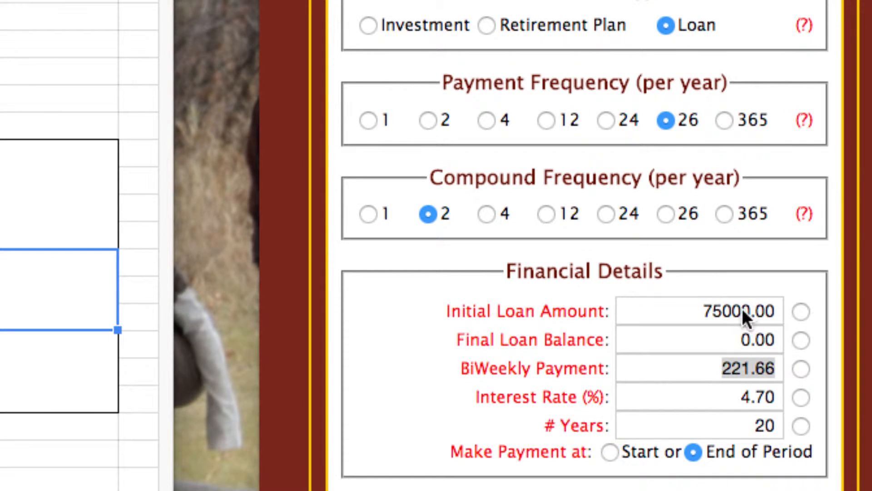
pyautogui.click(698, 368)
pyautogui.write('5')
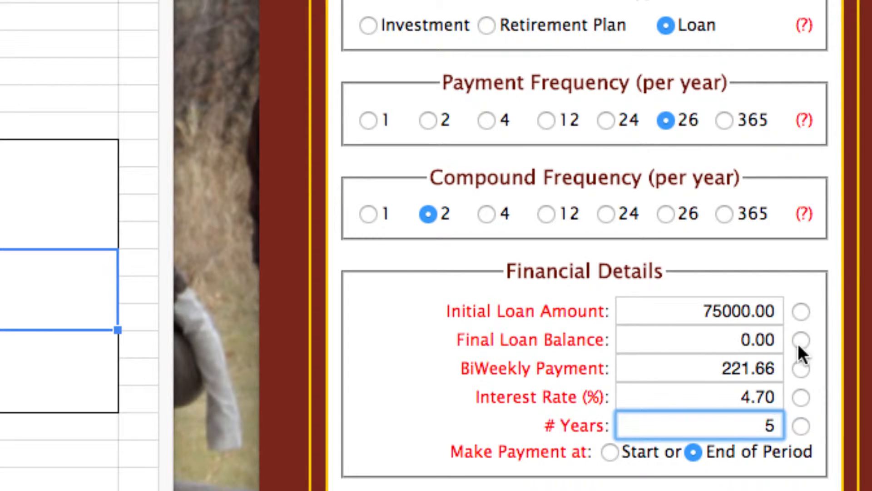
pyautogui.click(800, 340)
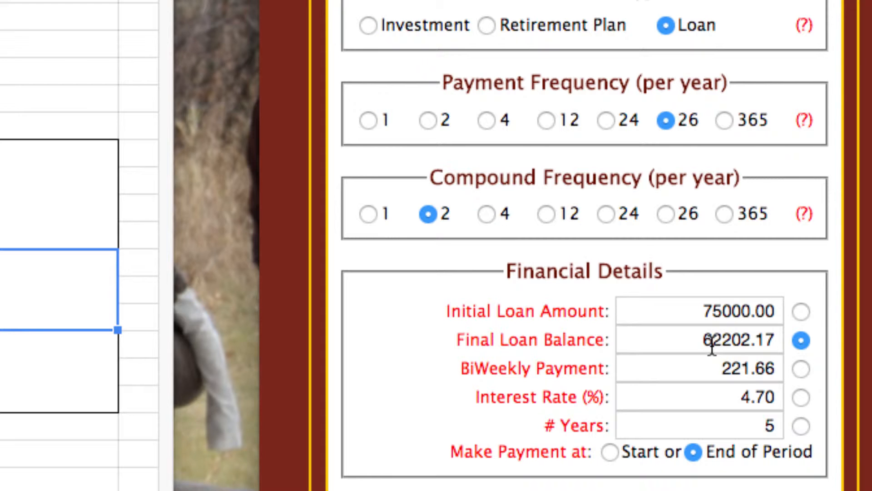
pyautogui.moveTo(743, 465)
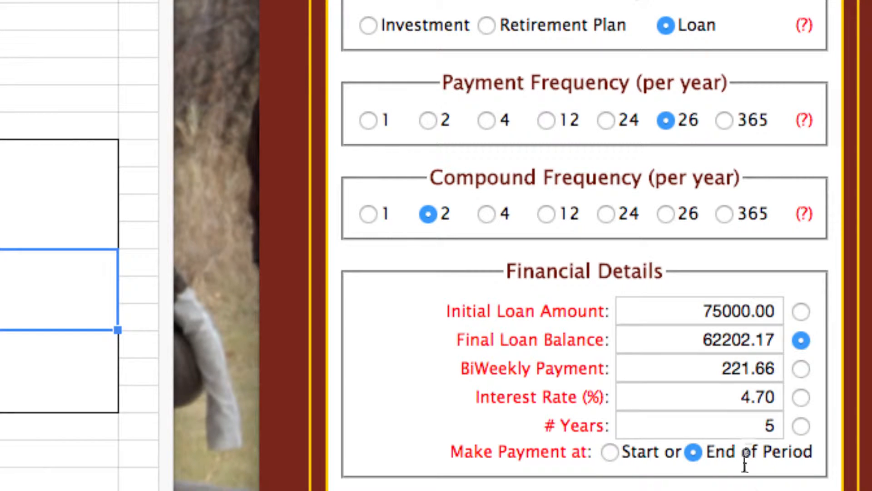
# Step: Copy the 5-year principal paid, 12,797.83, from the Financial Summary into the sheet
pyautogui.scroll(-3)
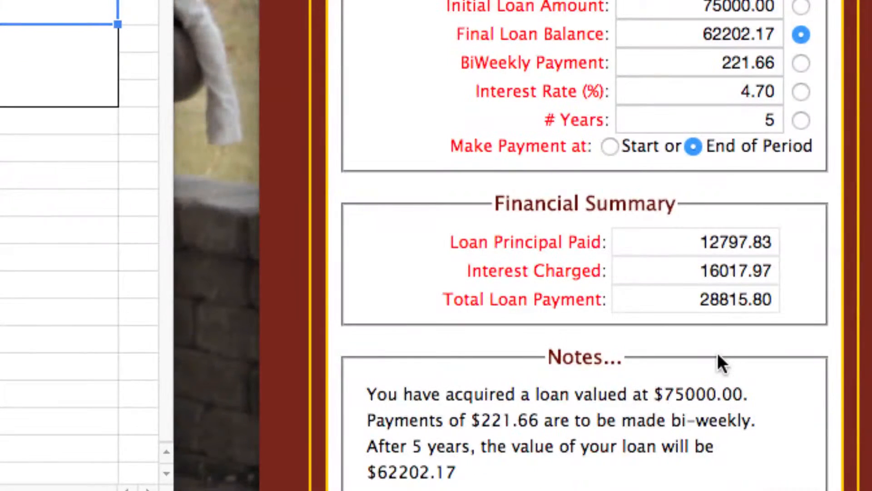
pyautogui.doubleClick(734, 242)
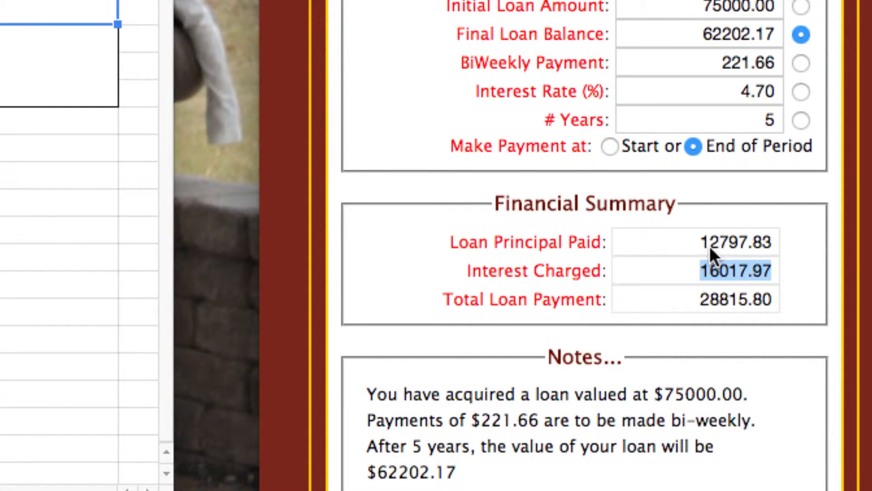
pyautogui.moveTo(721, 309)
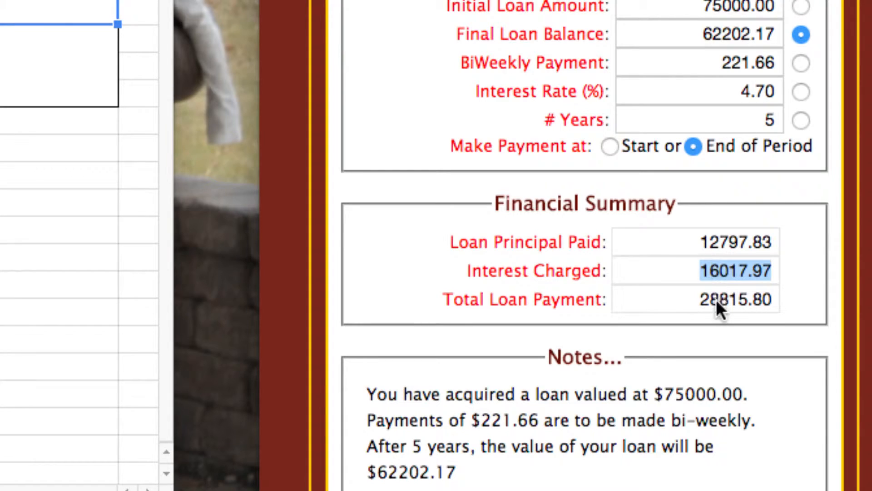
pyautogui.moveTo(702, 306)
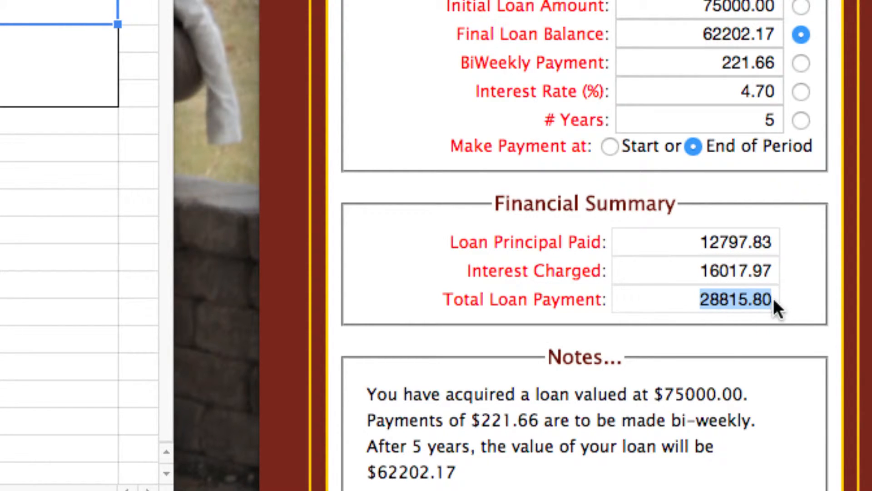
pyautogui.moveTo(740, 309)
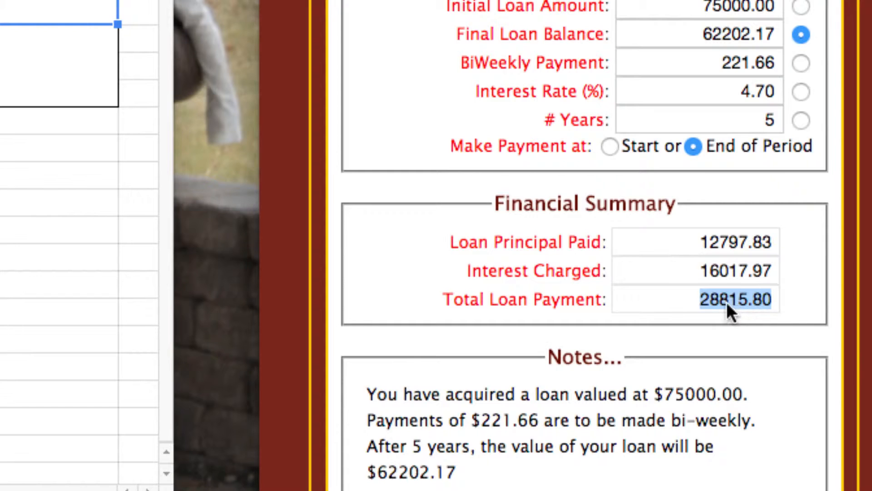
pyautogui.moveTo(683, 287)
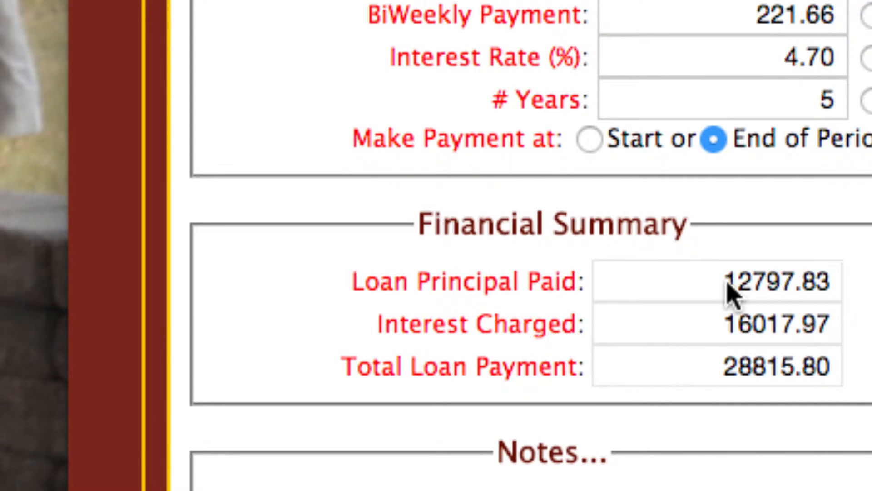
pyautogui.doubleClick(773, 281)
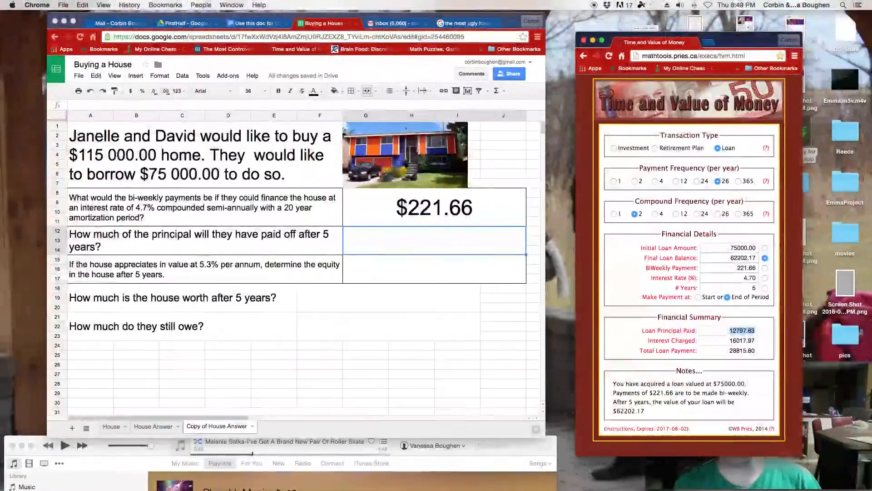
pyautogui.write('12797.83')
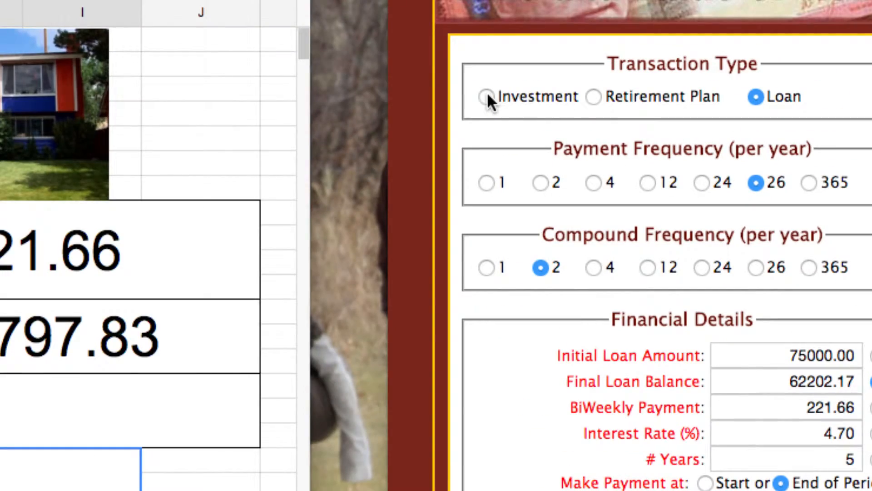
# Step: Switch to an investment with annual deposits and a $115,000 starting value
pyautogui.click(486, 96)
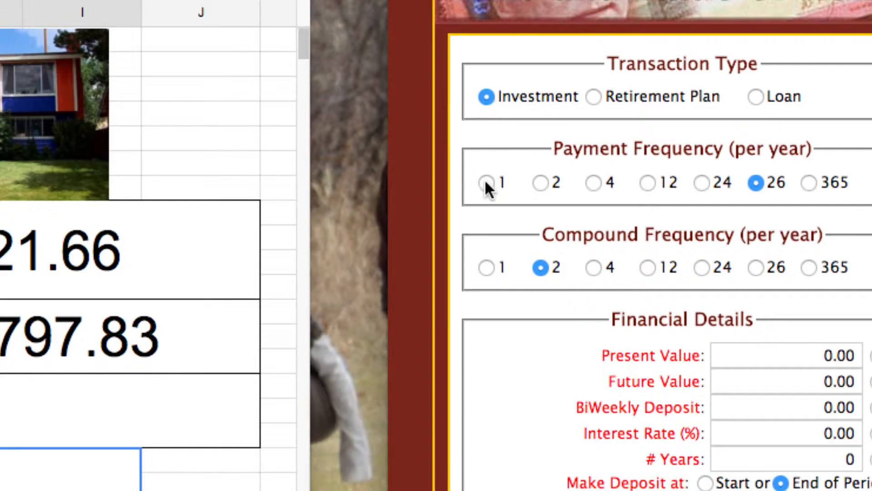
pyautogui.click(486, 183)
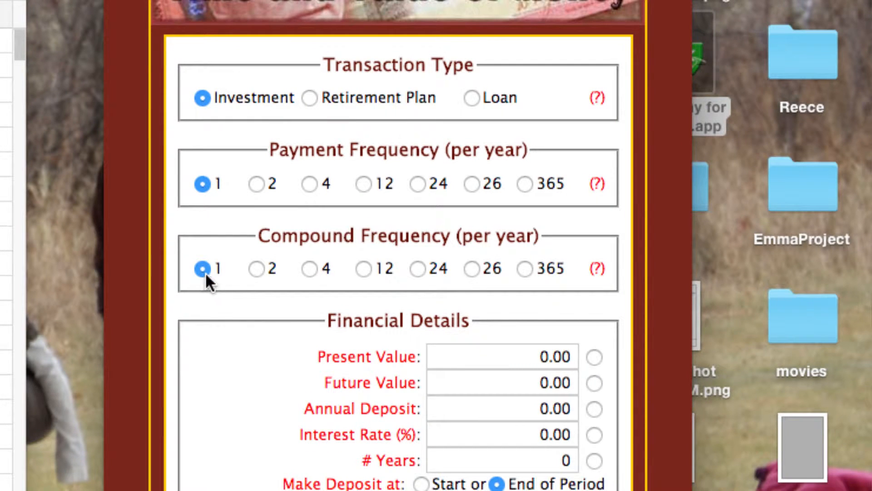
pyautogui.moveTo(525, 354)
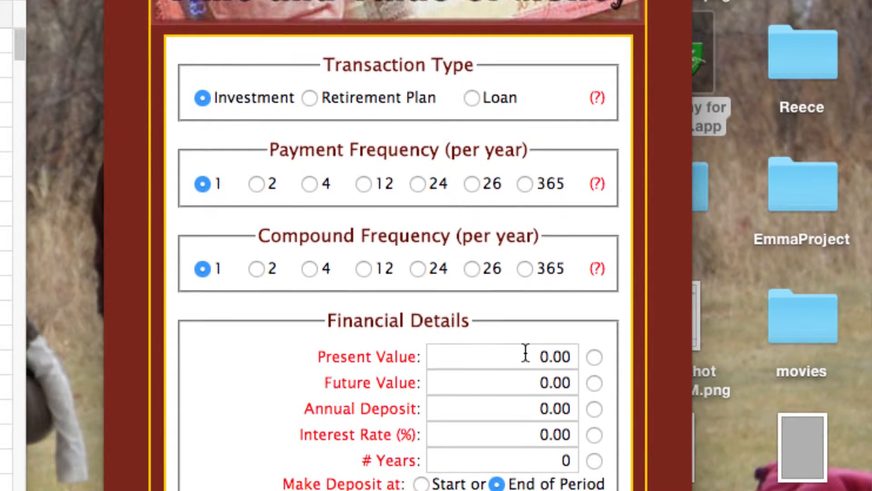
pyautogui.write('115')
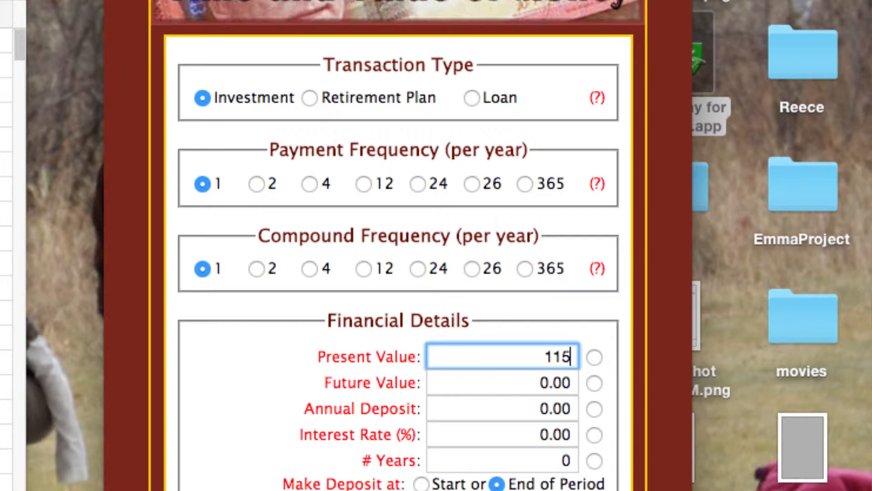
pyautogui.write('000')
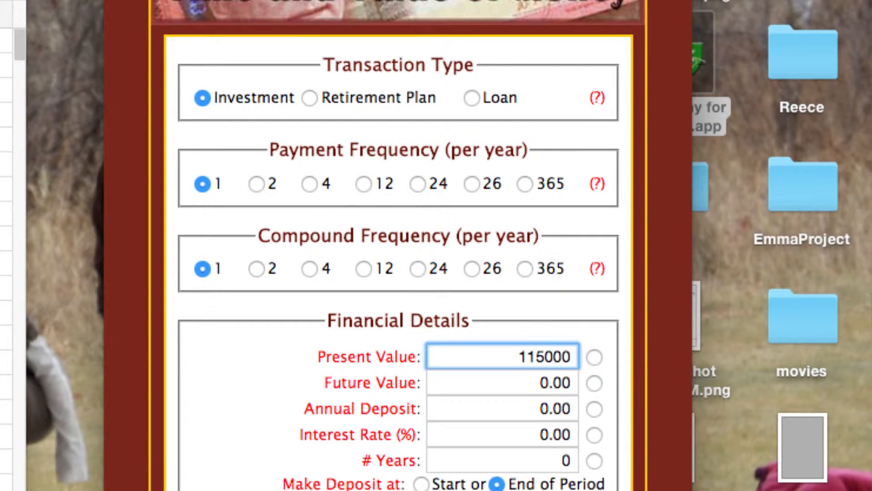
pyautogui.scroll(-3)
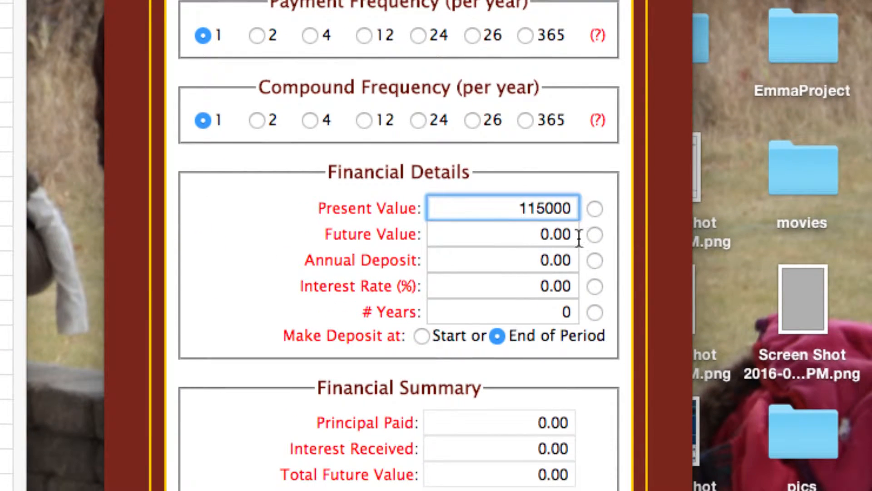
# Step: Set 5.3% interest over 5 years and solve for the future value
pyautogui.click(500, 260)
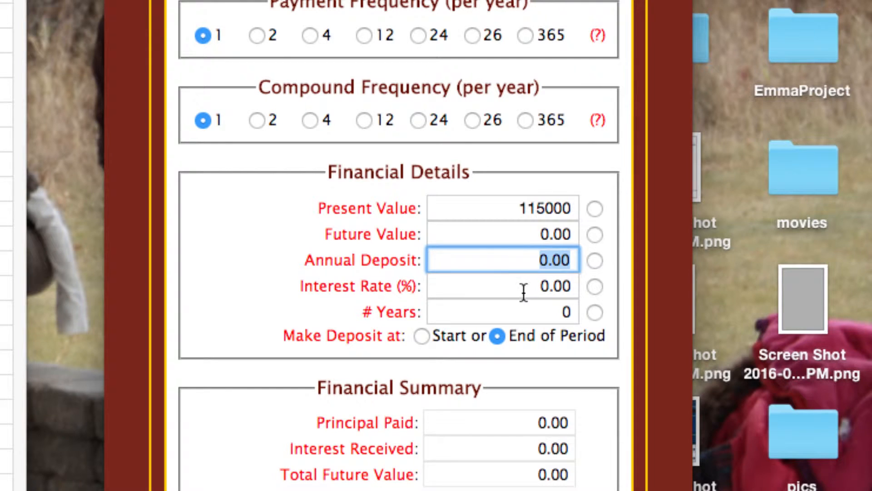
pyautogui.click(503, 285)
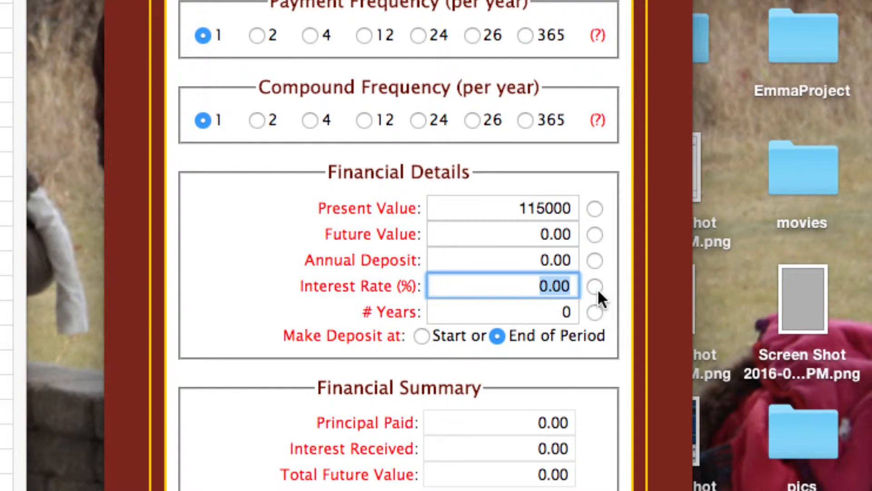
pyautogui.write('5.3')
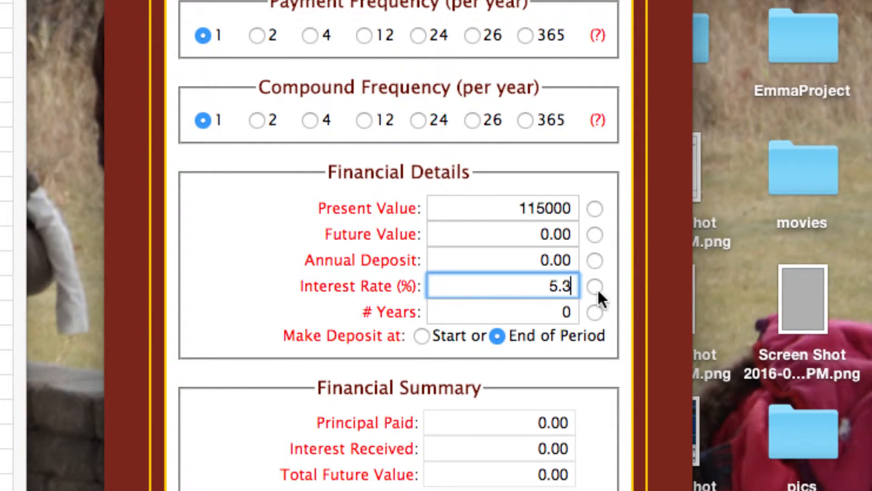
pyautogui.click(501, 312)
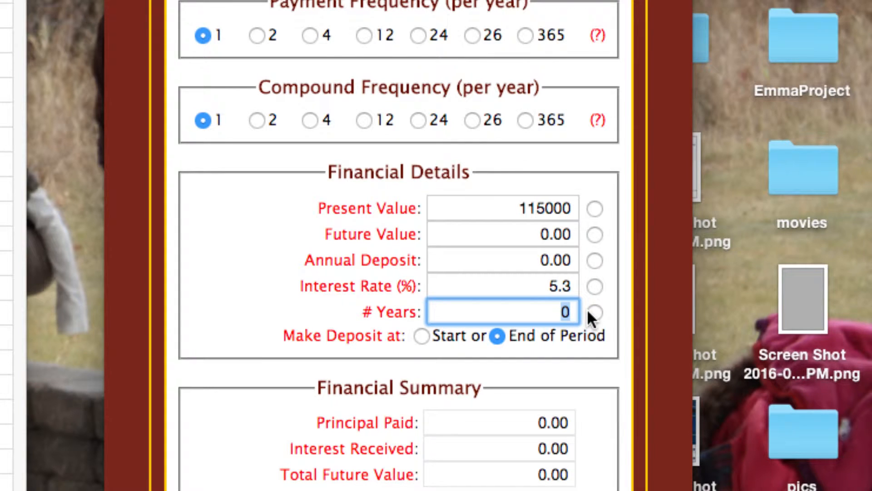
pyautogui.write('5')
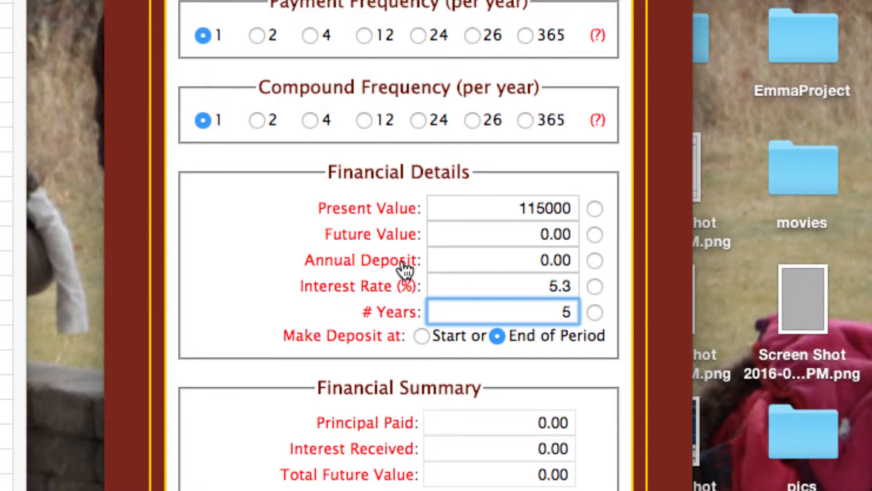
pyautogui.moveTo(598, 243)
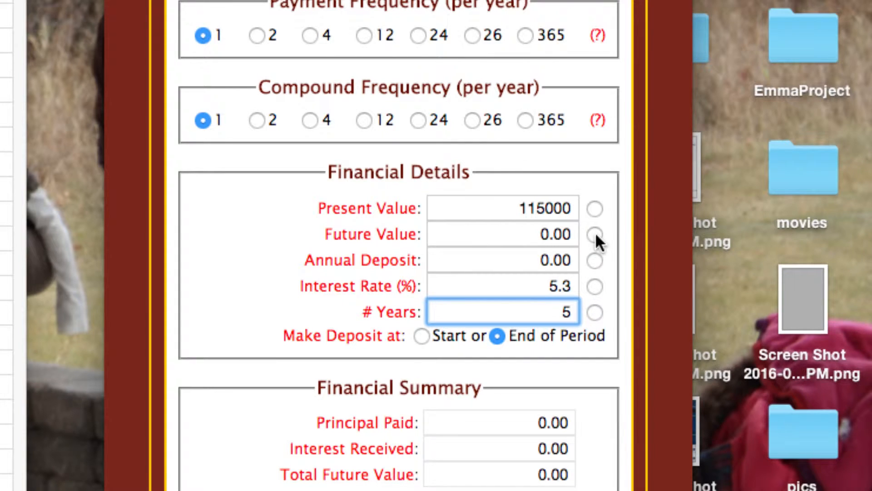
pyautogui.click(594, 235)
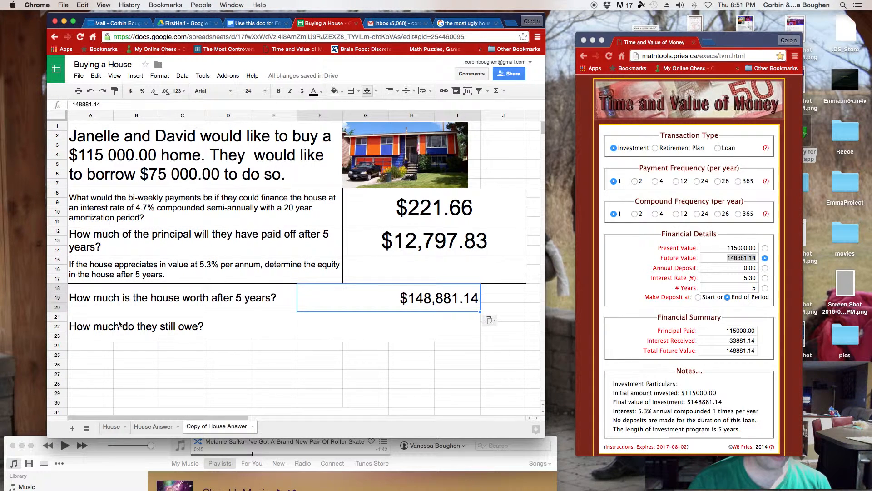
pyautogui.moveTo(428, 248)
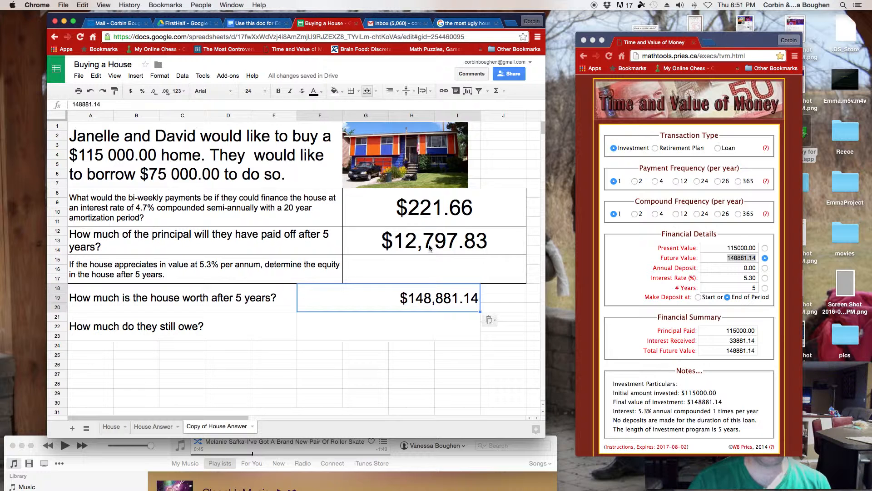
# Step: Check the borrowed amount in the problem and select the amount-still-owed answer cell
pyautogui.click(195, 156)
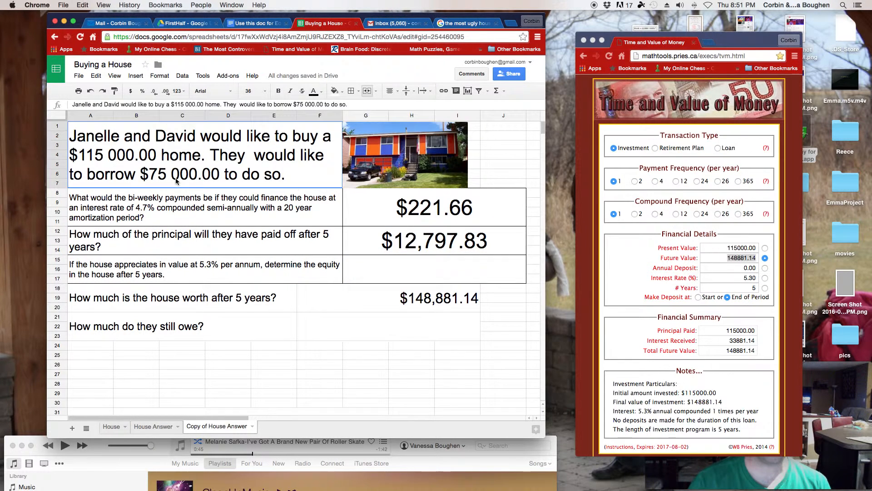
pyautogui.click(367, 327)
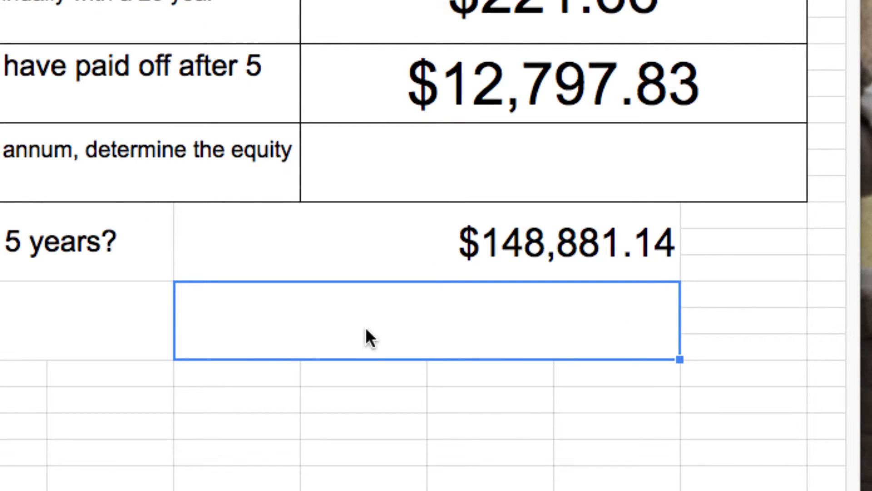
# Step: Enter the formula =75000-G12, giving $62,202.17 still owed
pyautogui.write('=')
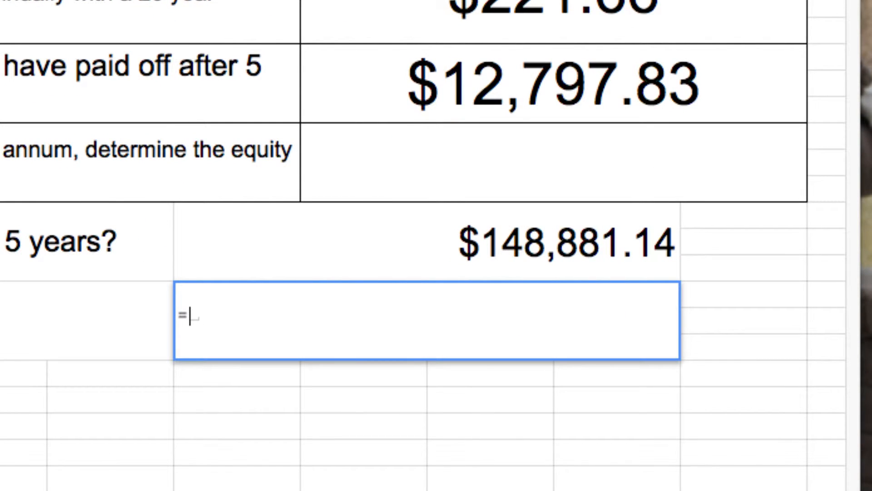
pyautogui.write('75')
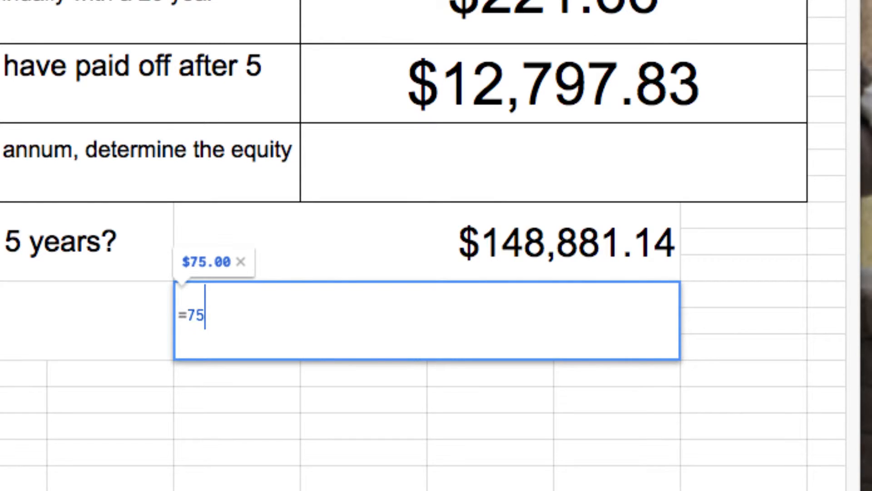
pyautogui.write('000')
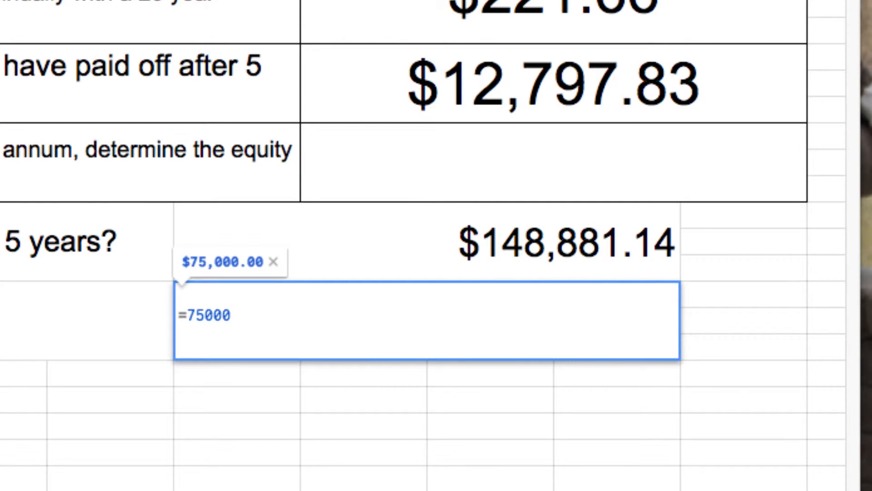
pyautogui.write('-G12')
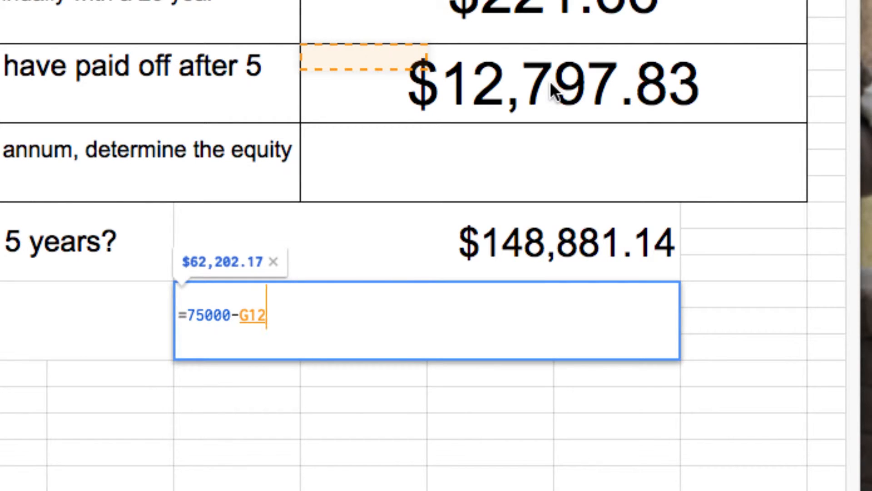
pyautogui.press('Return')
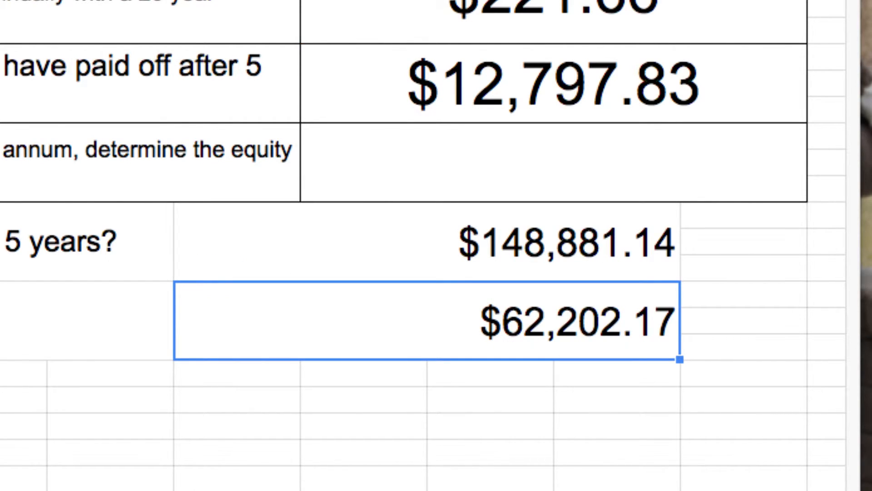
pyautogui.moveTo(272, 128)
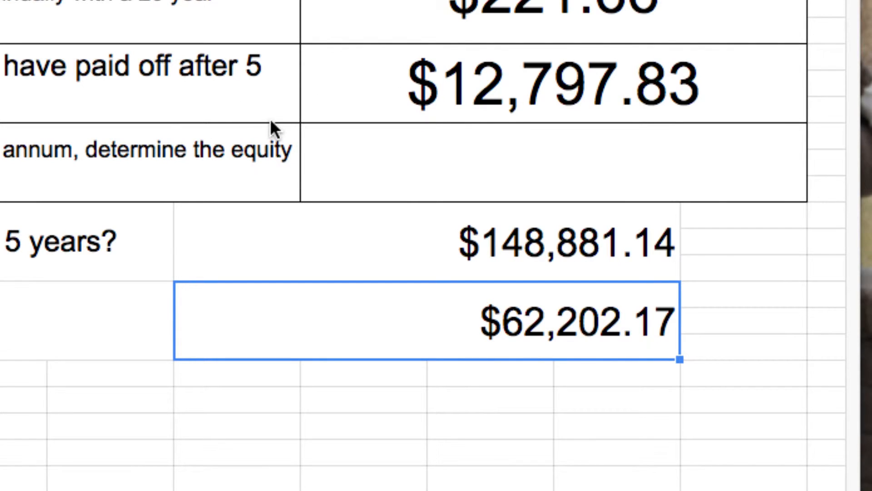
pyautogui.moveTo(362, 184)
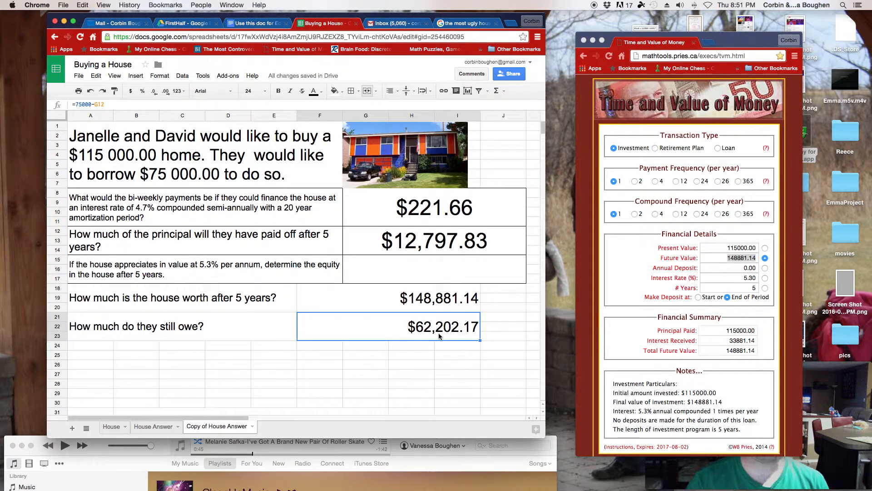
pyautogui.moveTo(369, 366)
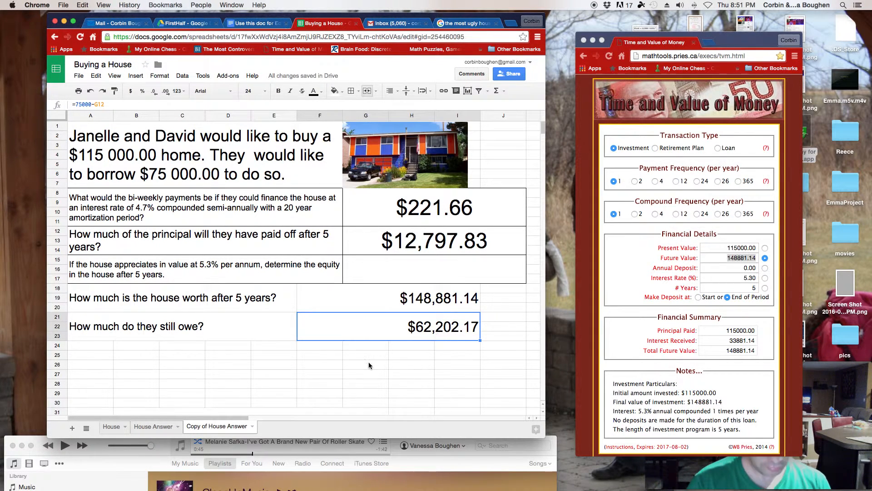
pyautogui.moveTo(251, 271)
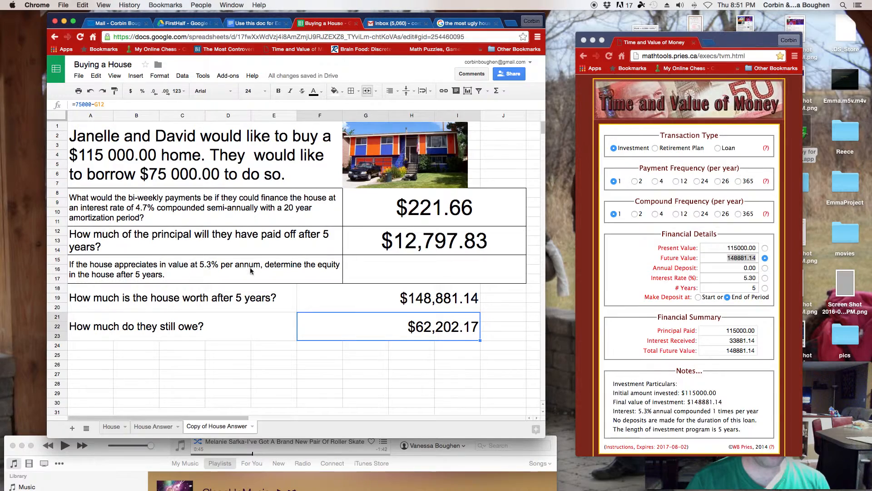
pyautogui.moveTo(305, 288)
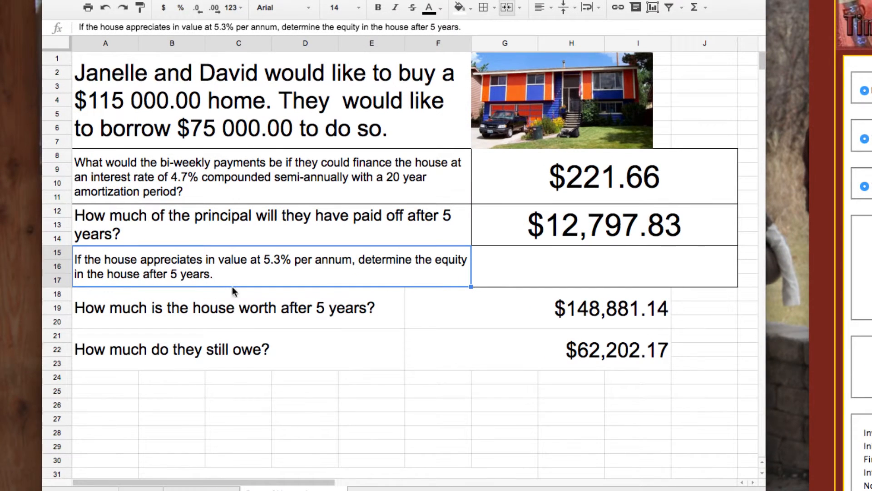
# Step: Fill the equity cell with house value minus amount owed, $86,678.97
pyautogui.click(606, 308)
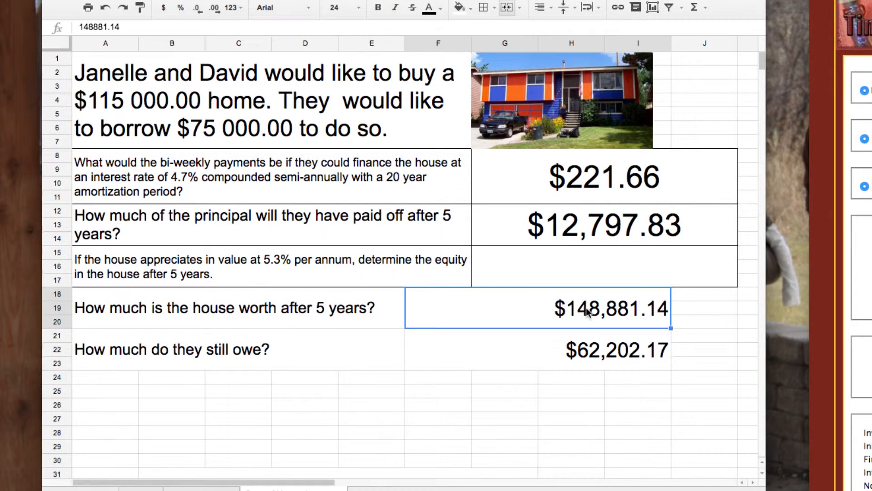
pyautogui.click(618, 350)
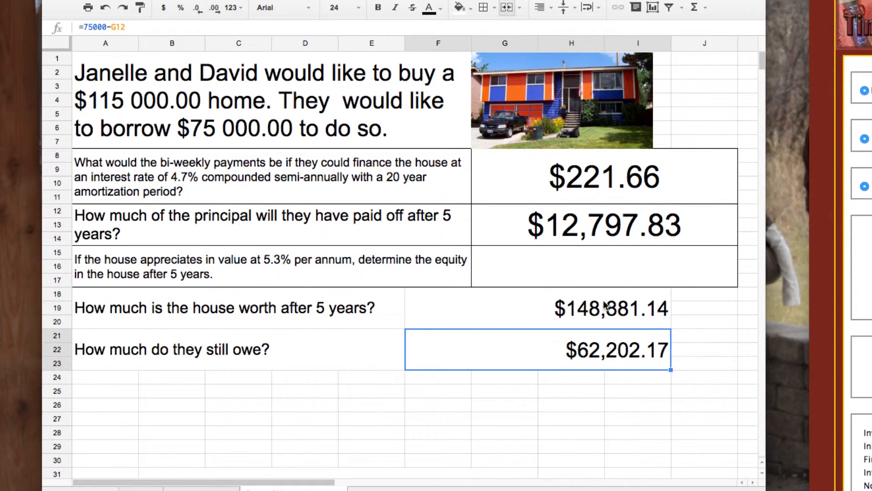
pyautogui.click(608, 265)
pyautogui.write('=F18-F21')
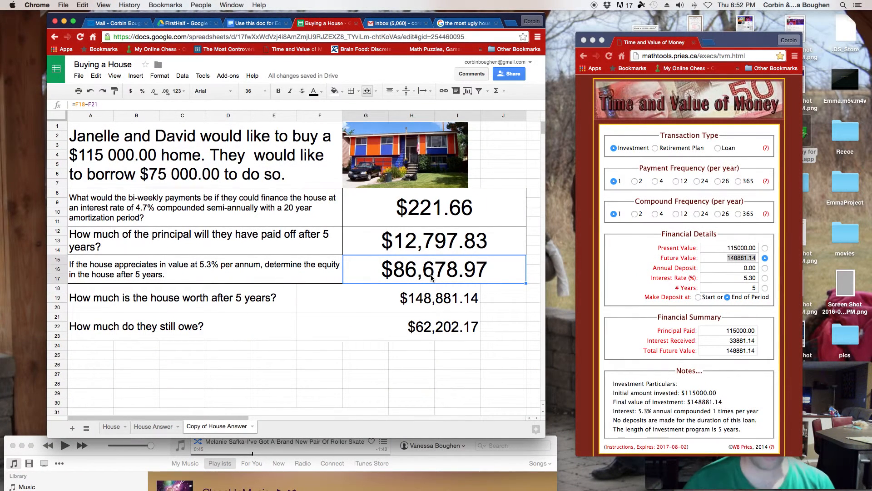
pyautogui.moveTo(483, 381)
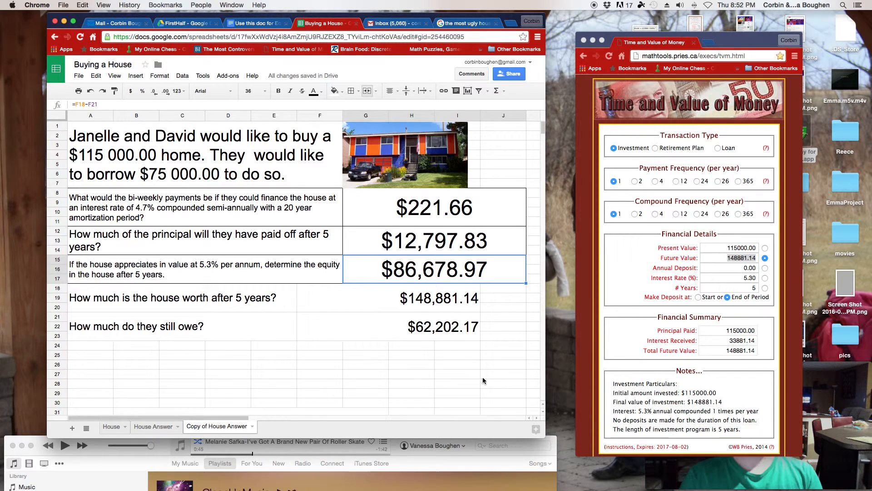
pyautogui.click(438, 298)
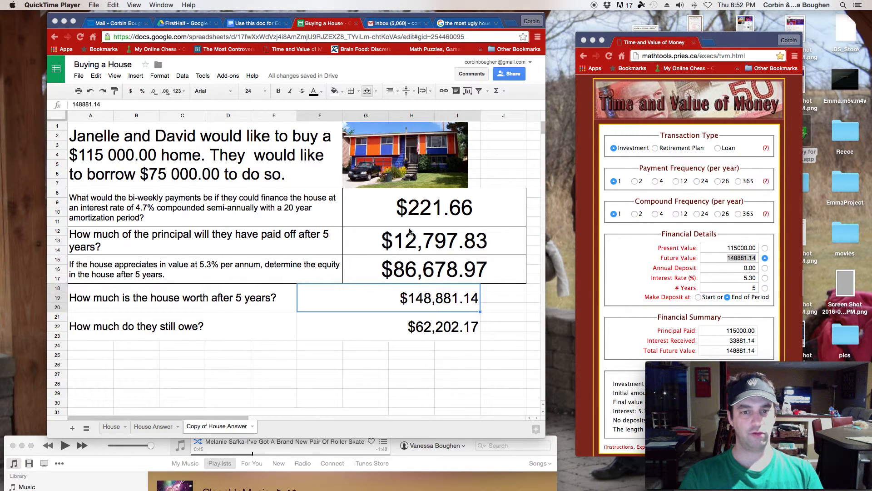
pyautogui.moveTo(387, 326)
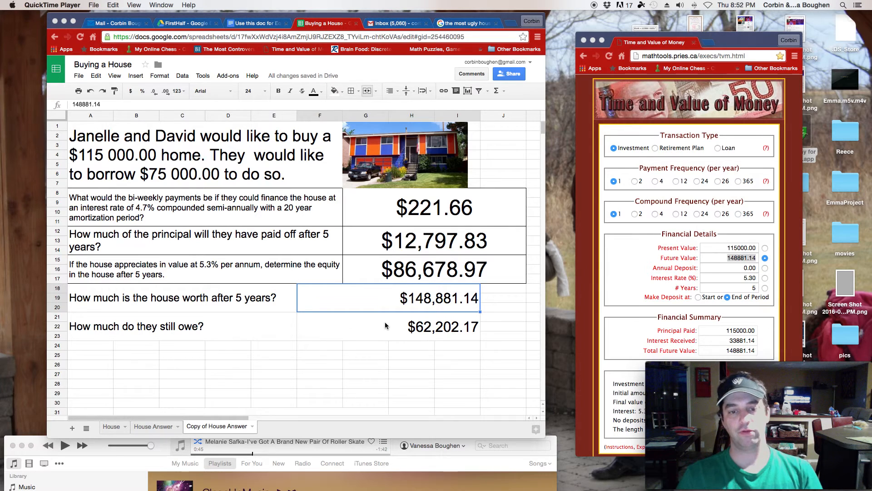
pyautogui.moveTo(373, 357)
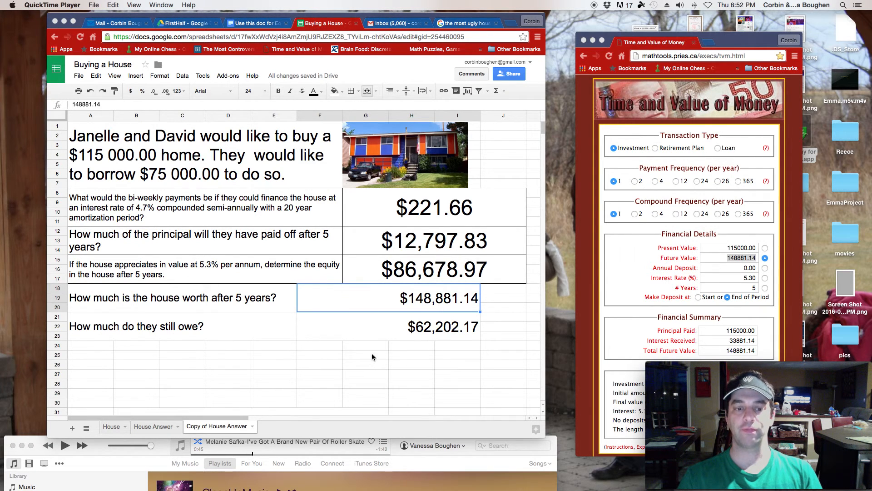